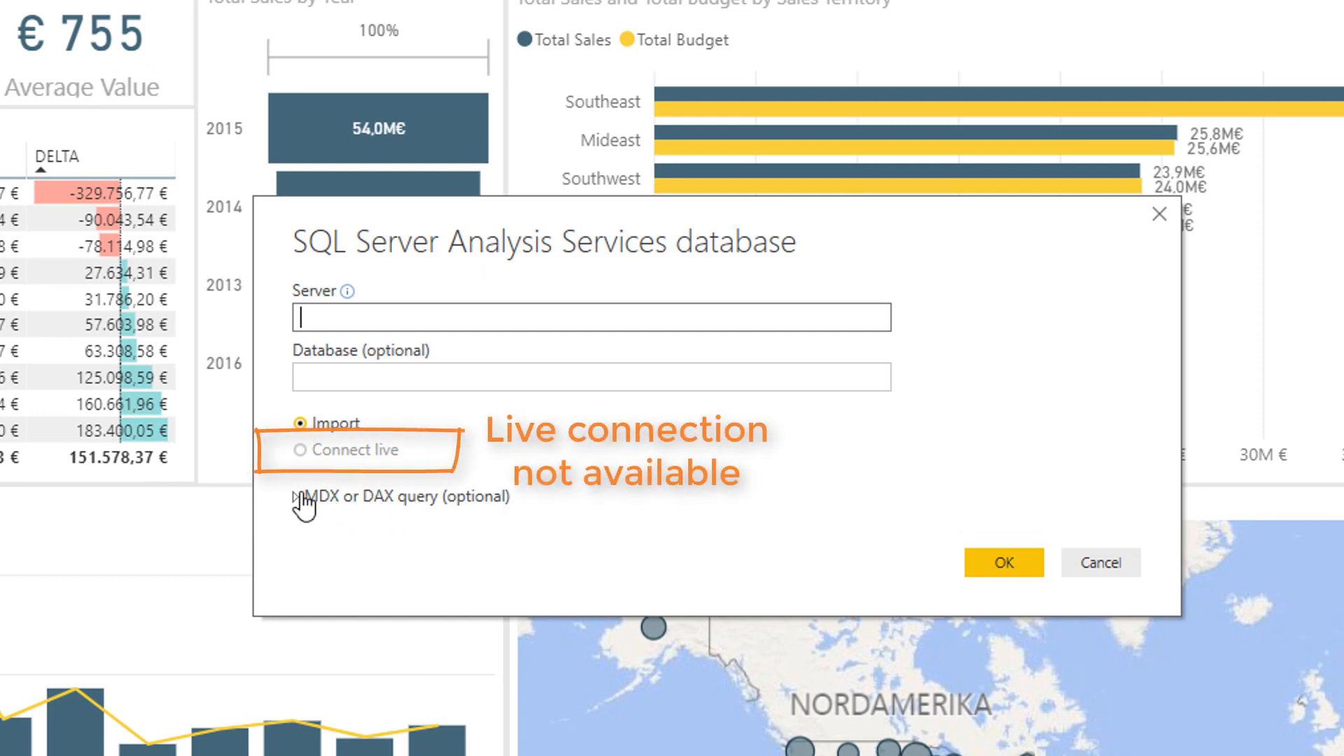
mouse_move(347, 463)
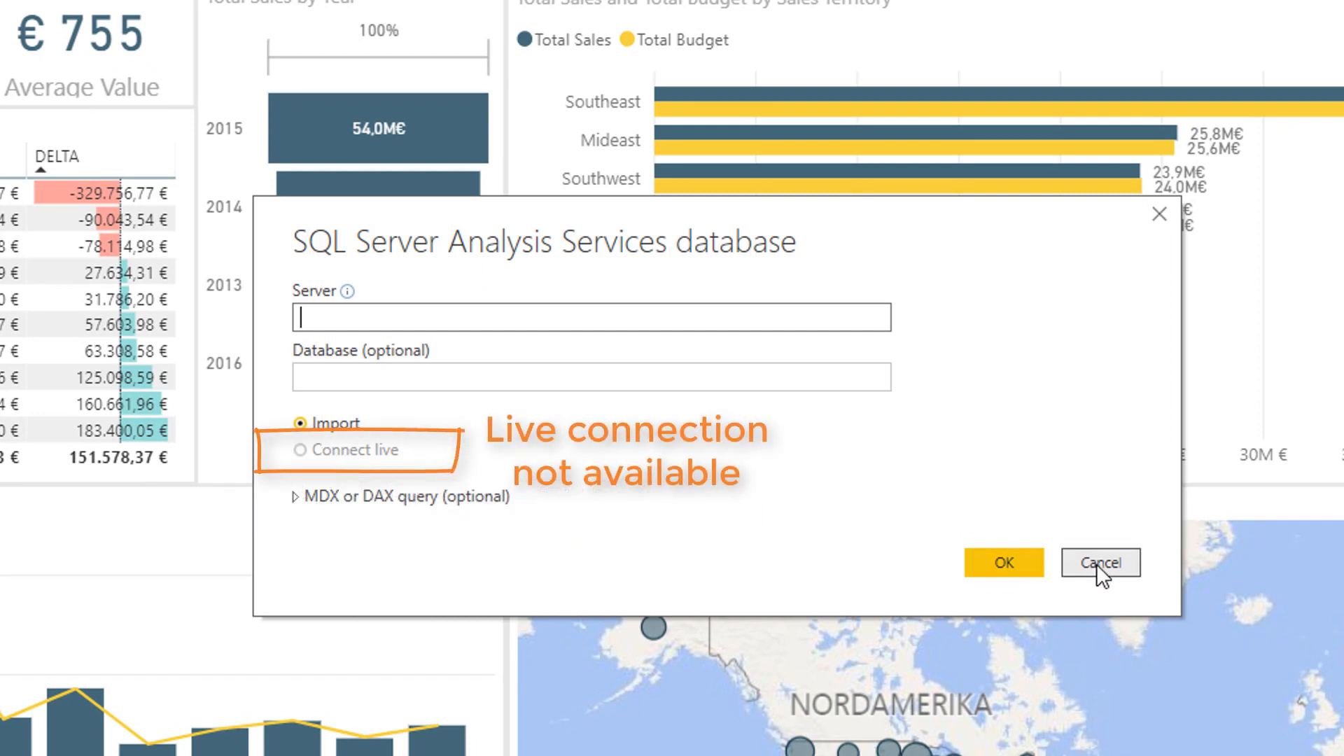
- Cancel the Analysis Services database dialog to return to the Sales Report
click(1100, 563)
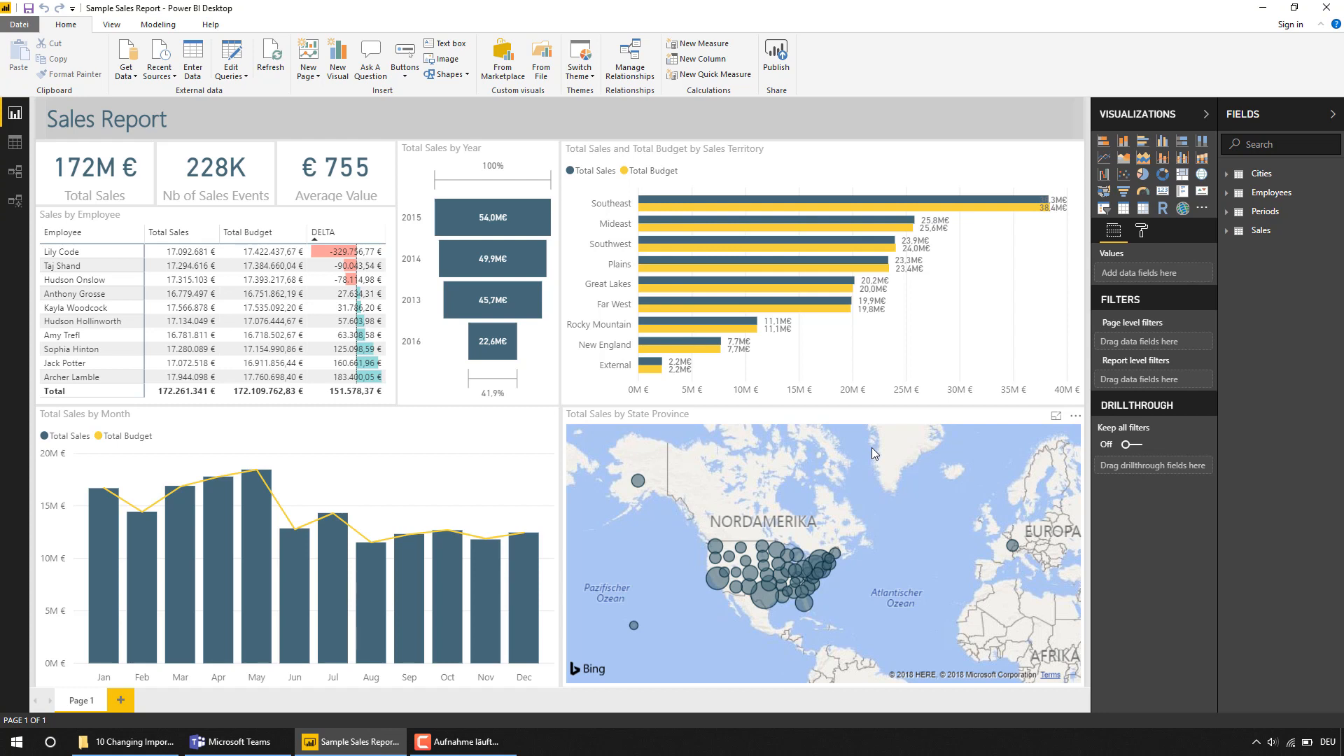
mouse_move(1335, 277)
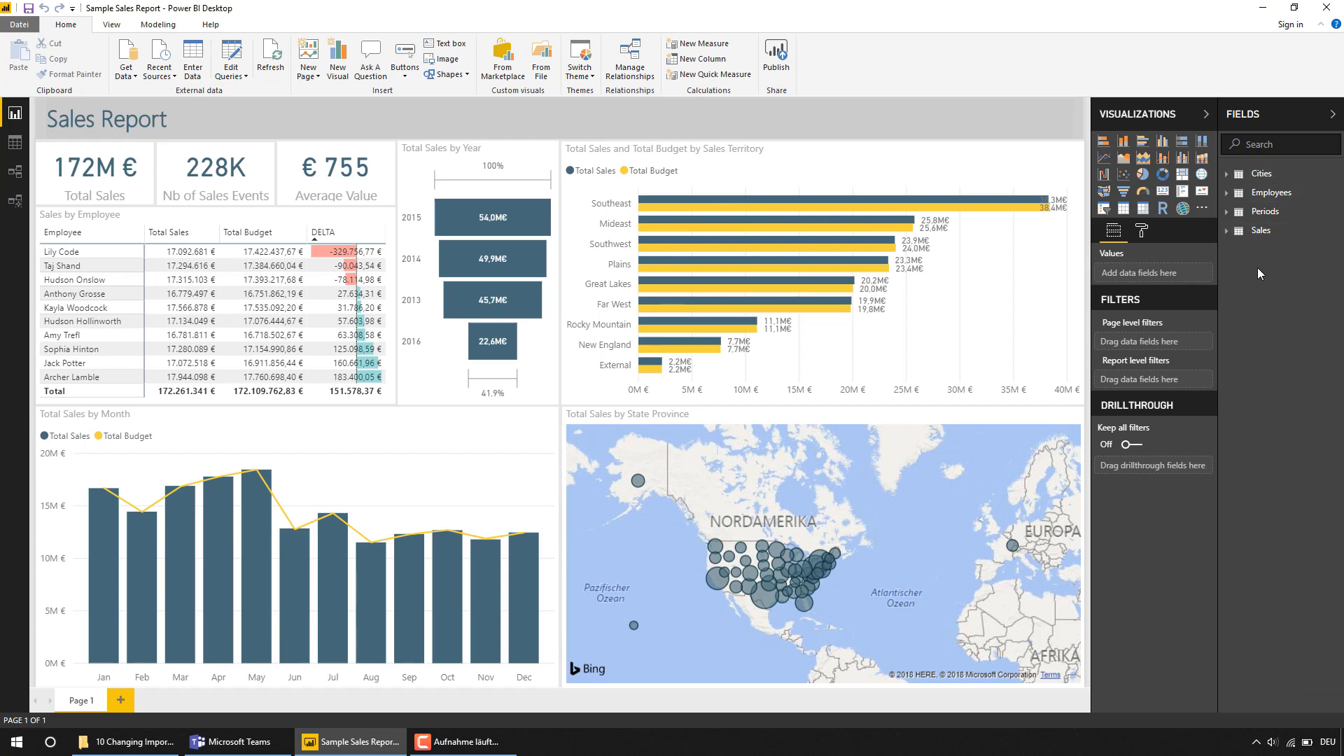
- Cross-filter the report to May and the Mideast territory, showing 26M € sales
click(257, 531)
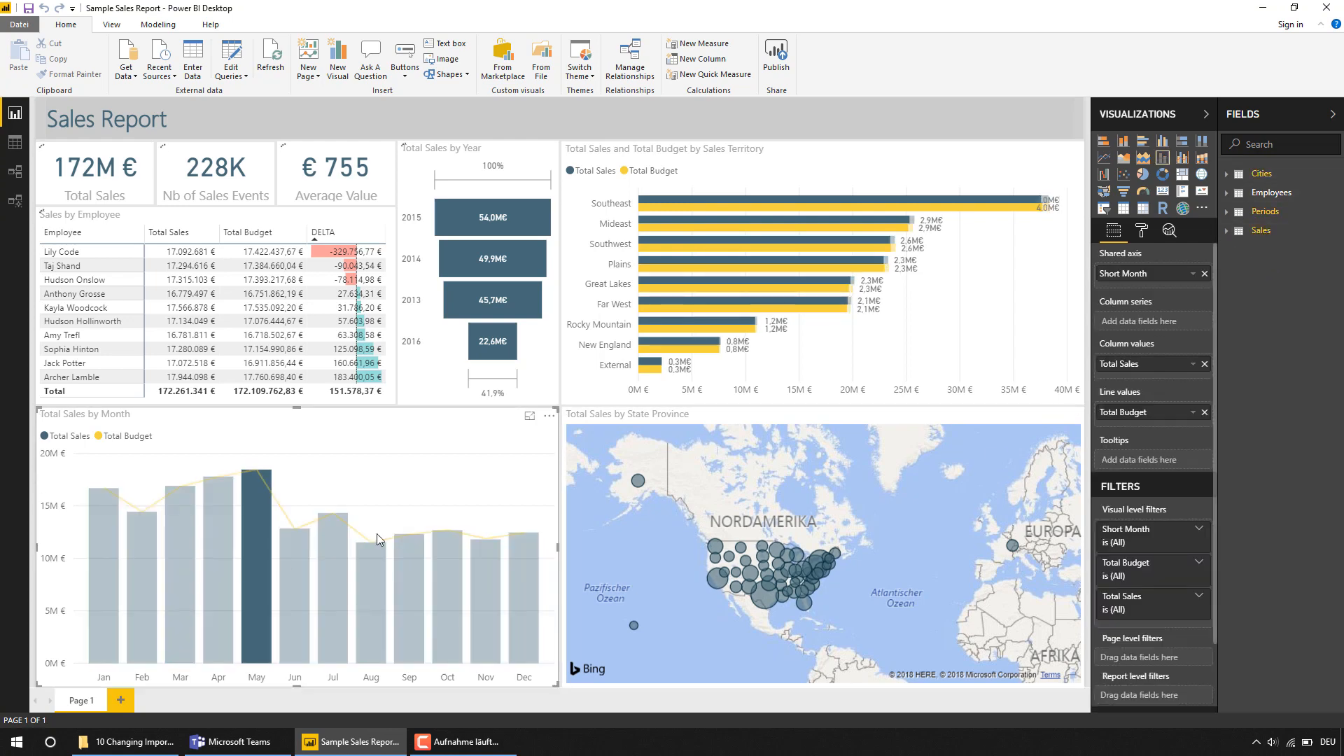
click(757, 206)
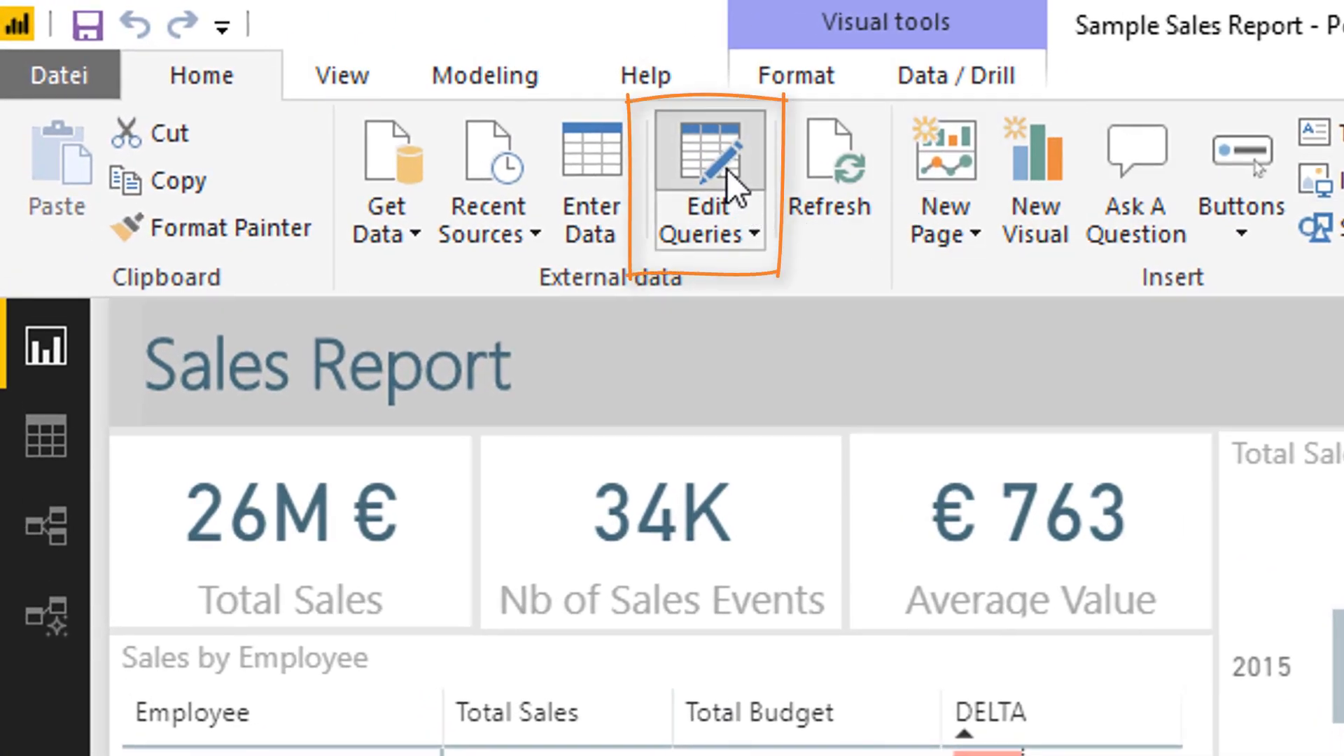
- Delete the Sales, Periods, Cities and Employees queries in the query editor
click(705, 180)
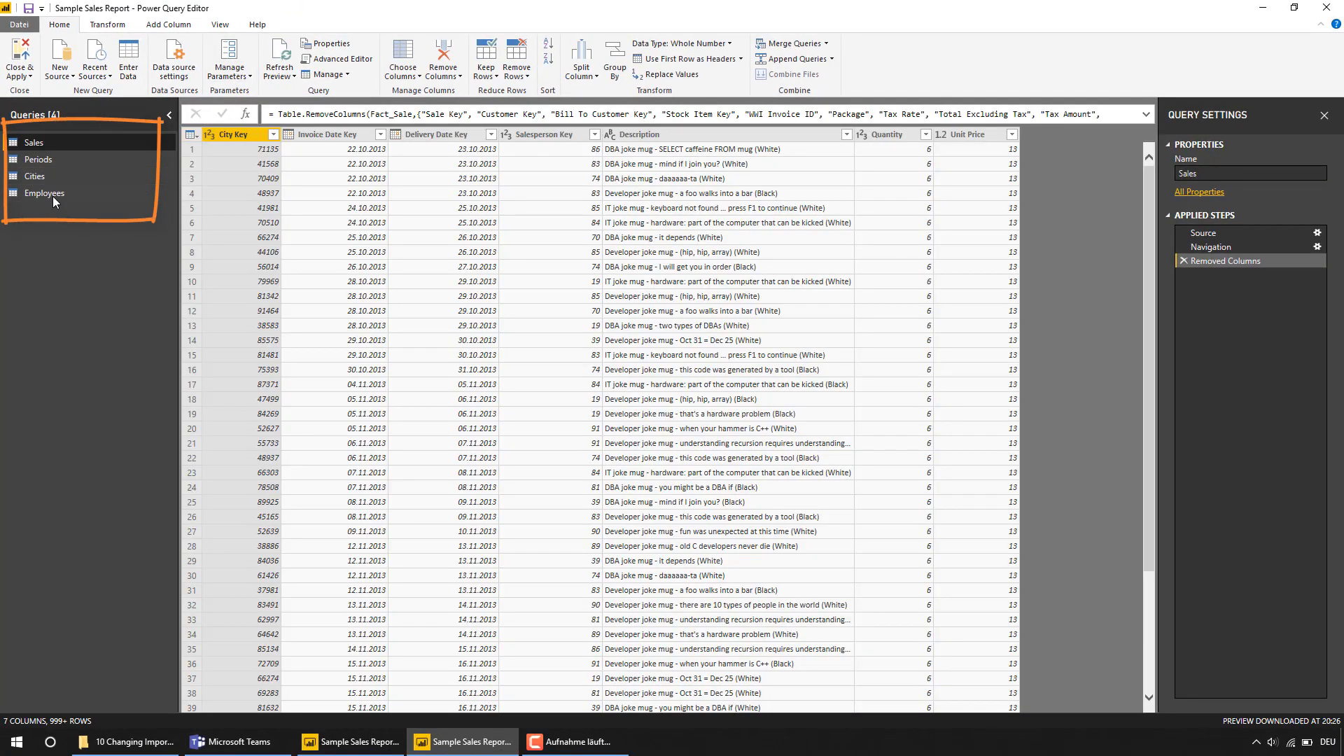
right_click(43, 194)
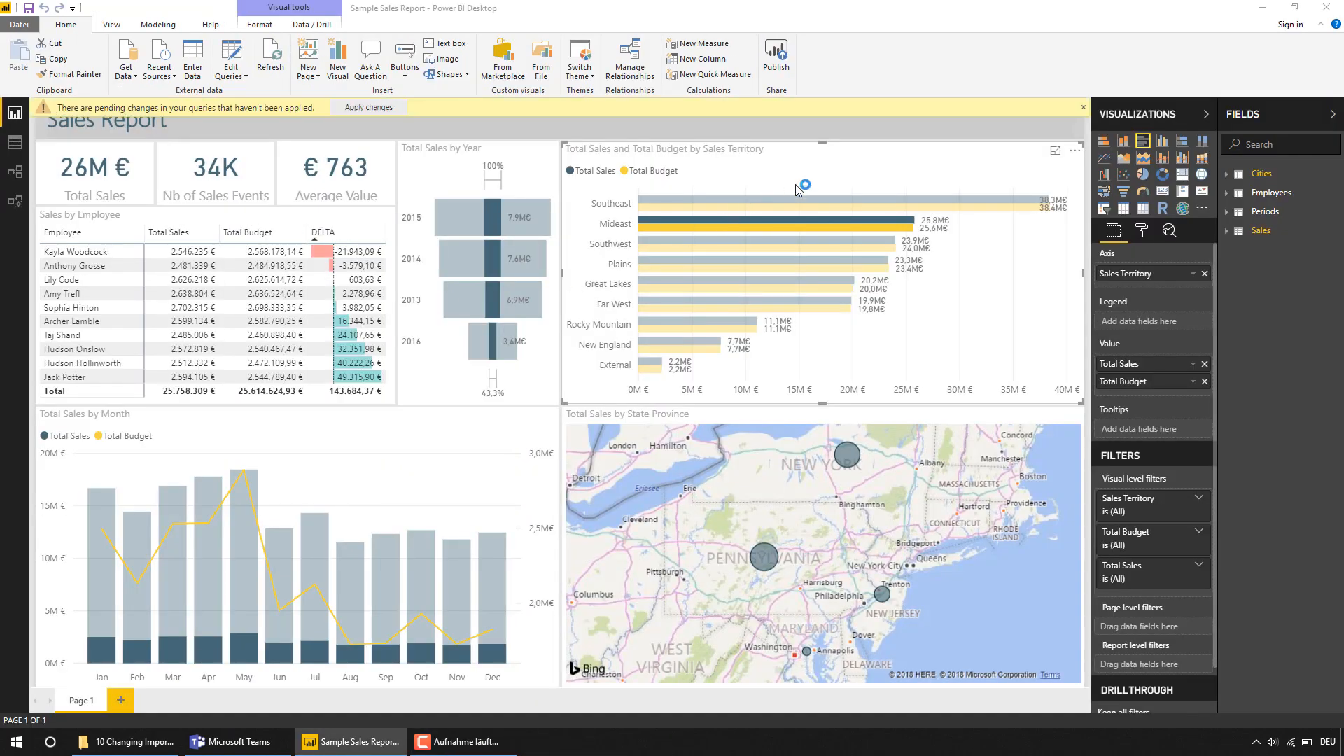
- Apply query changes, then connect live to Analysis Services at localhost, database Sample Sales
click(367, 107)
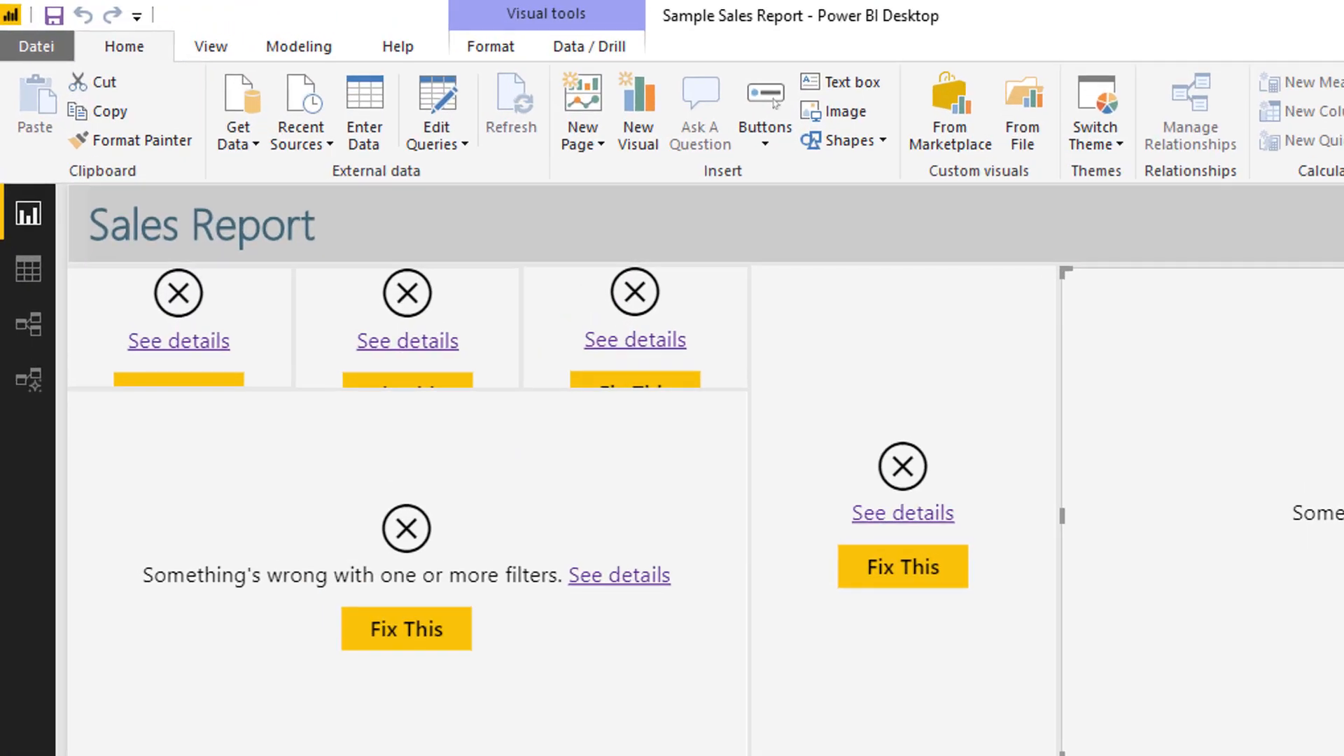
click(236, 112)
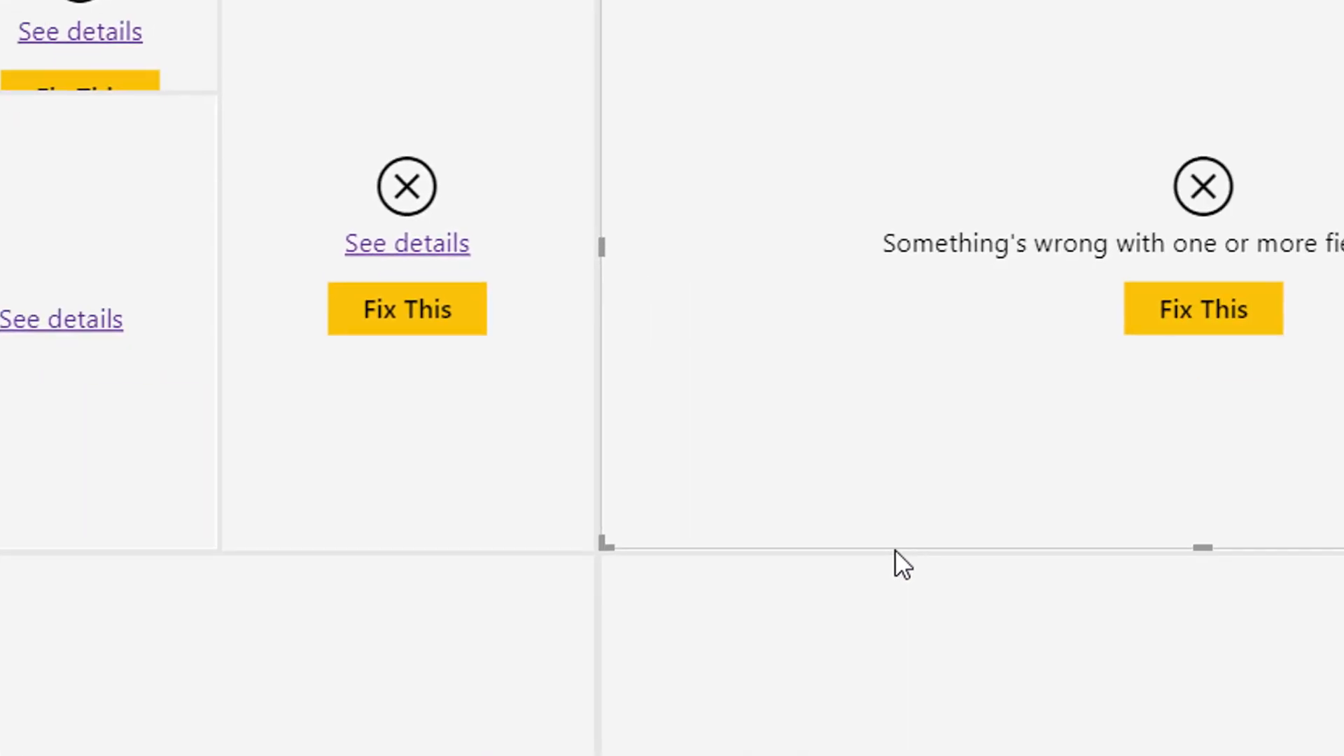
click(408, 309)
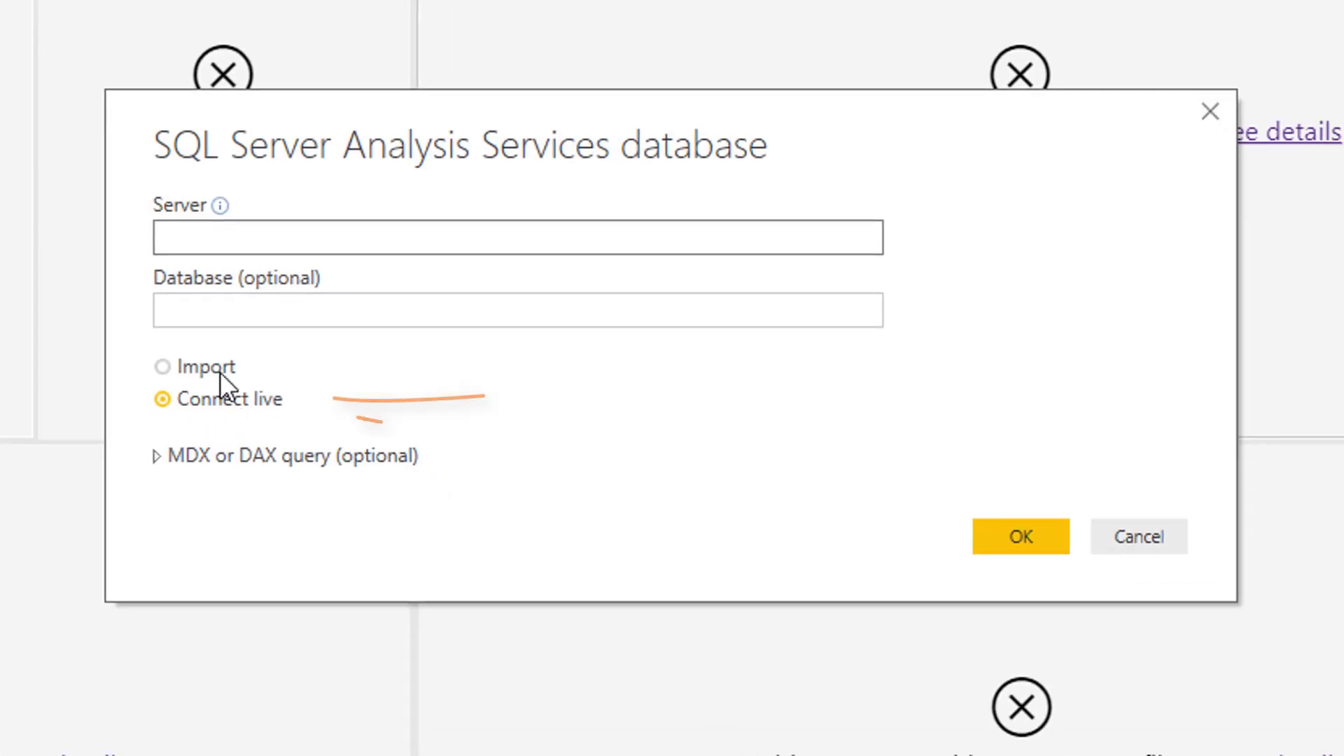
text(localhost)
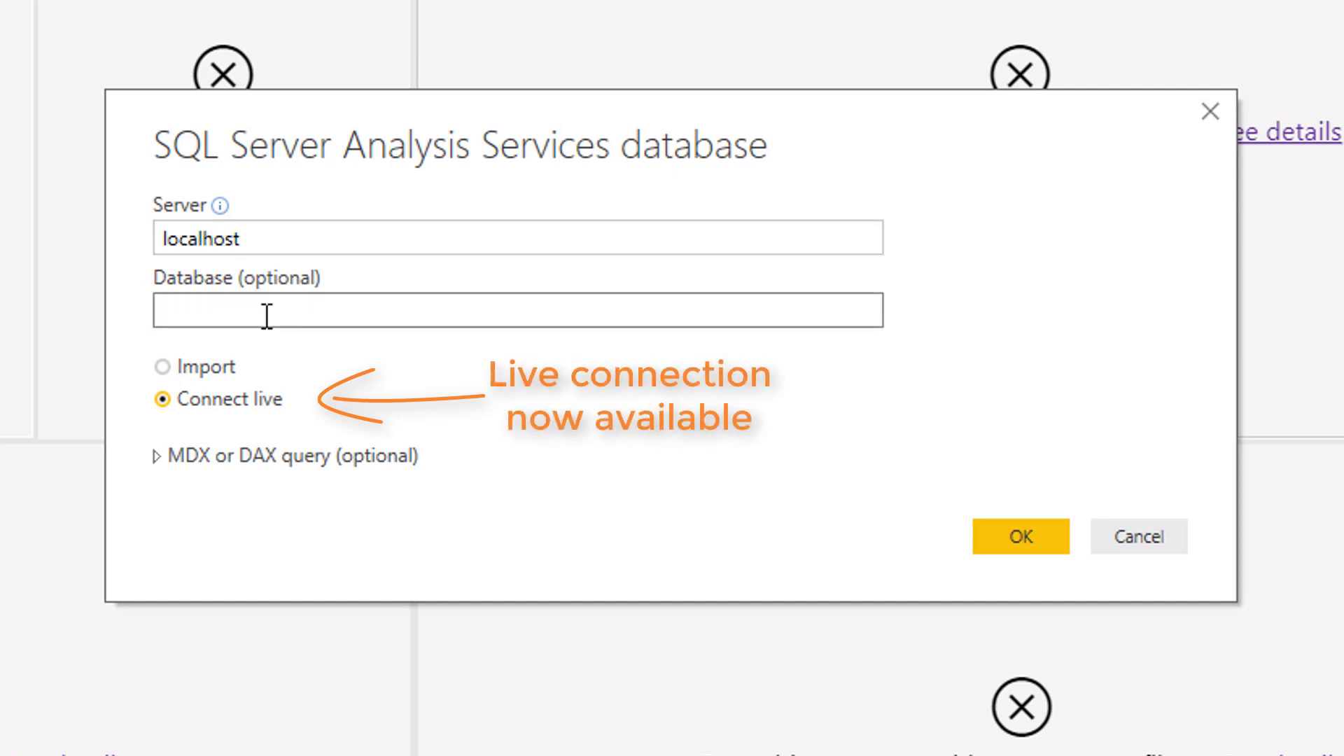
text(Sample Sales)
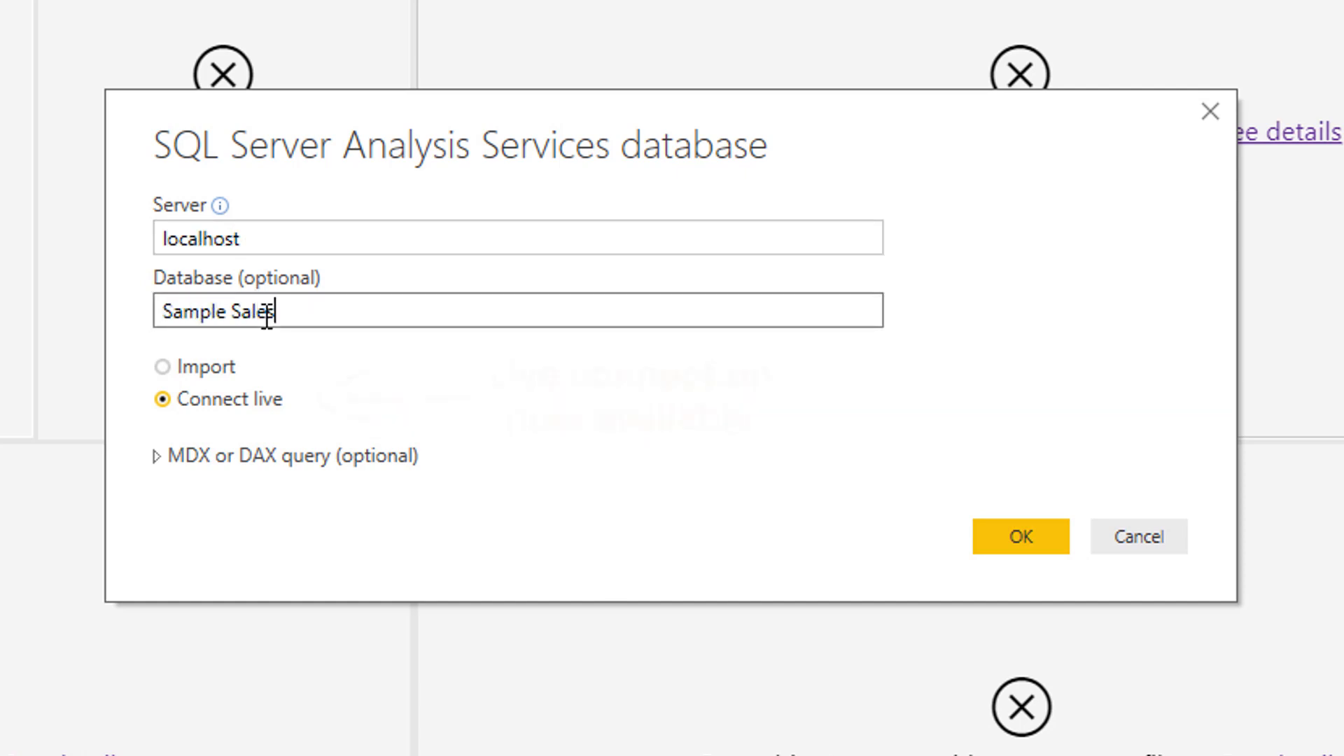